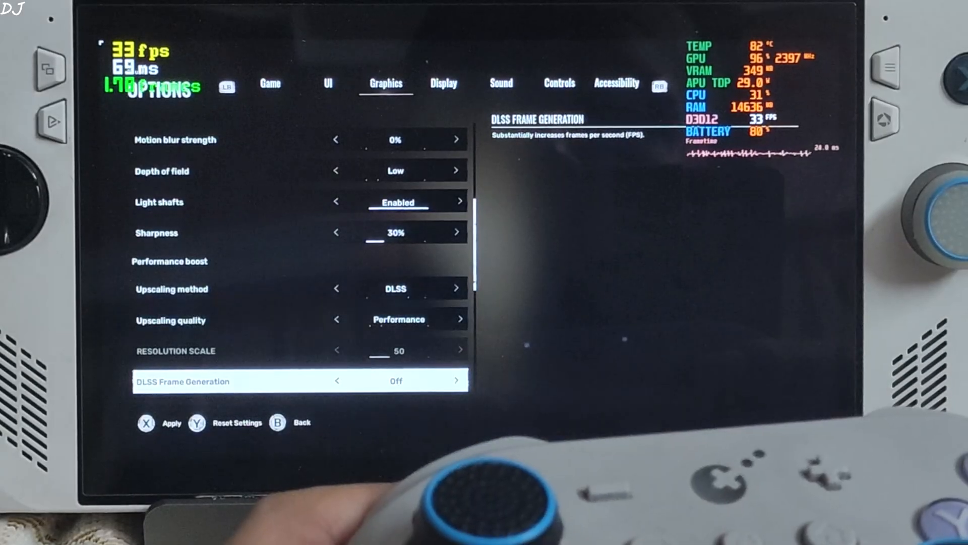
Switch DLSS Frame Generation from Off to On in the graphics options.
{"action": "left_click", "coordinate": [457, 380]}
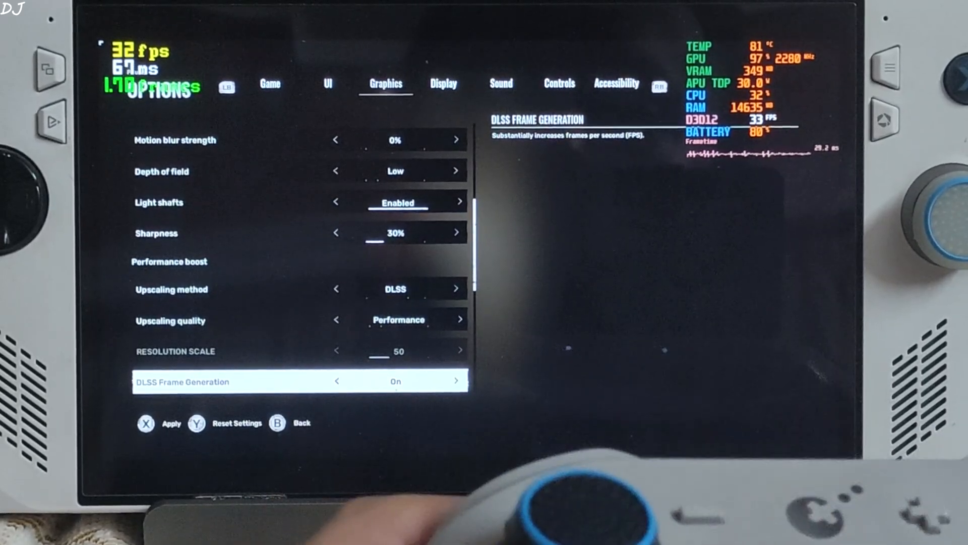